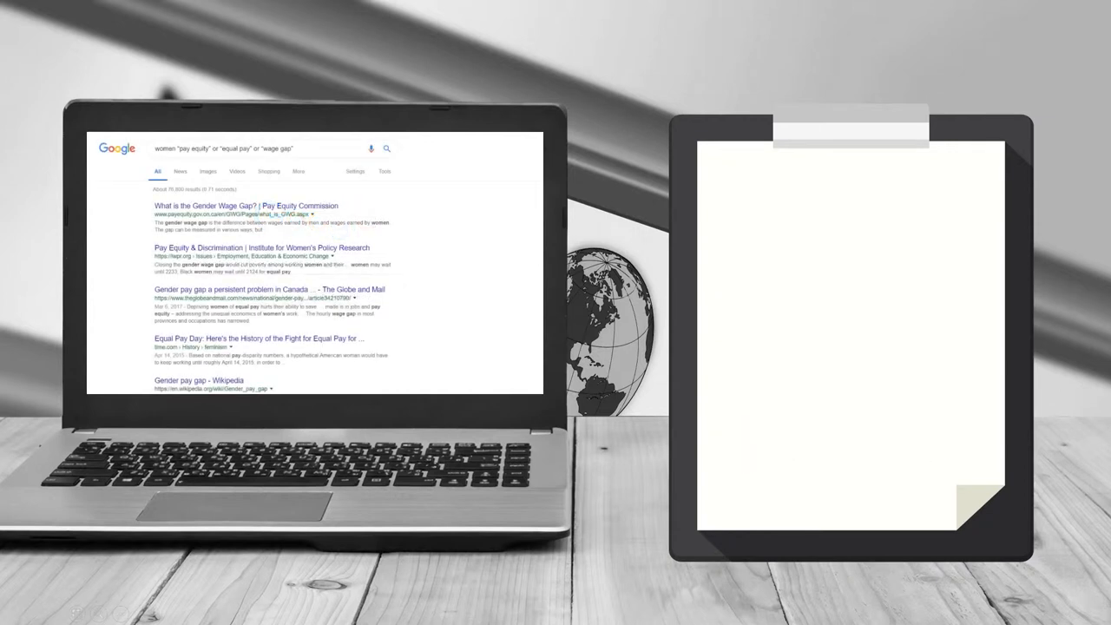
mouse_move(486, 304)
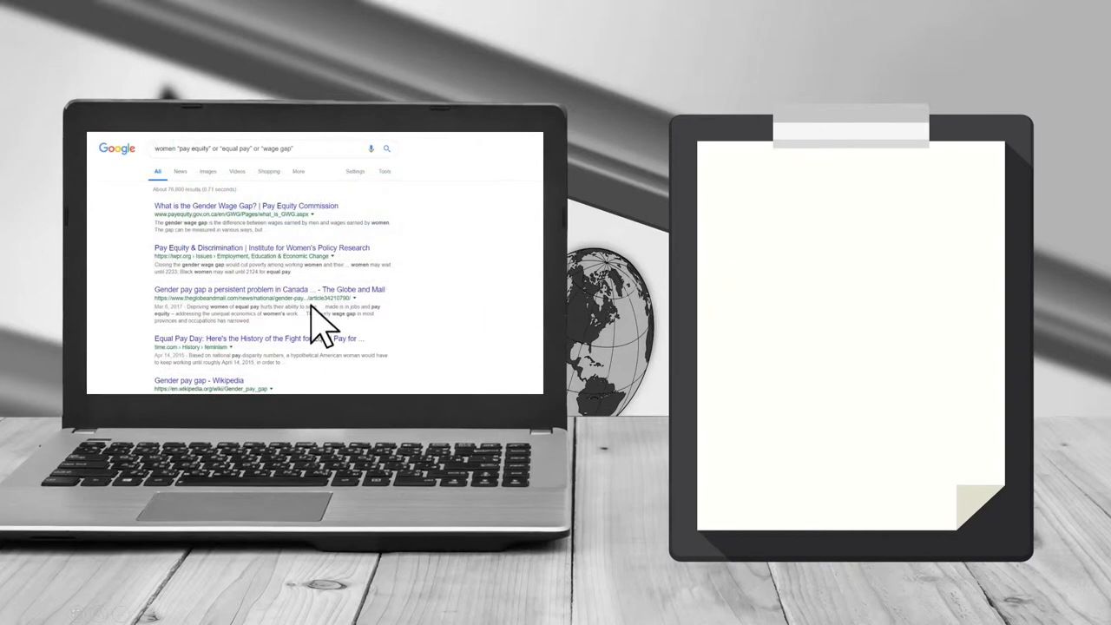
Step: Open the time.com result 'Here's the History of the Fight for Equal Pay' from the results
click(260, 246)
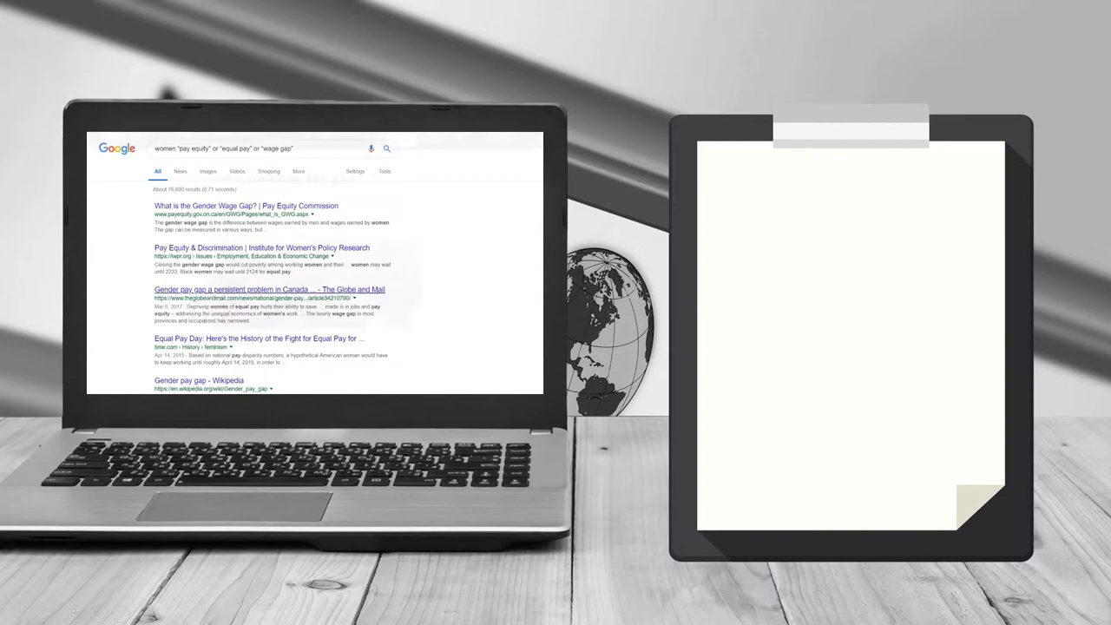
click(269, 288)
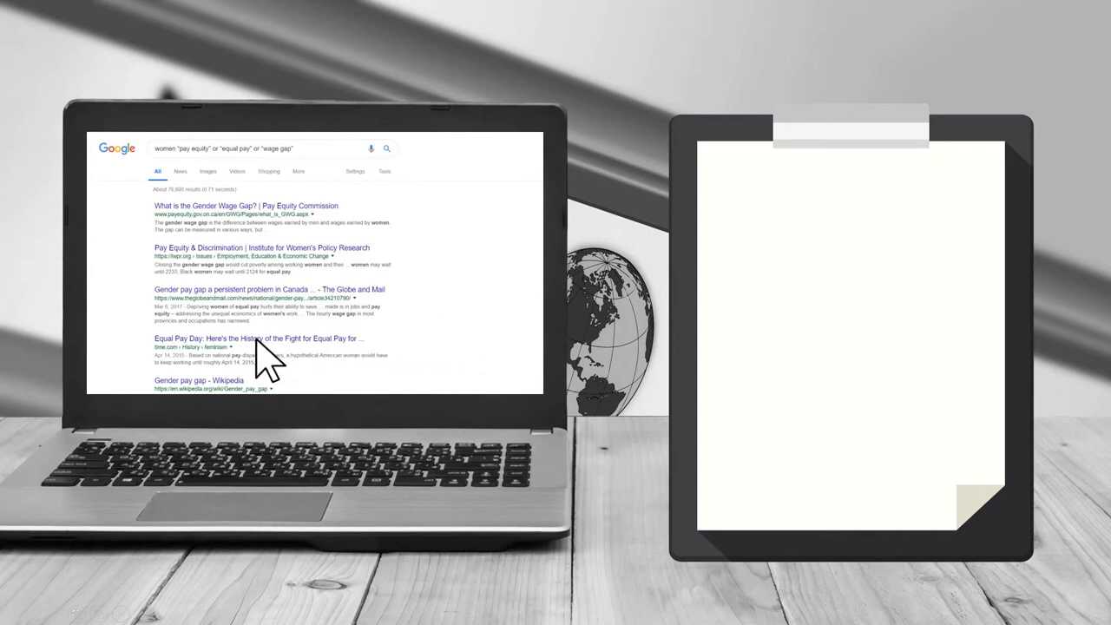
click(257, 338)
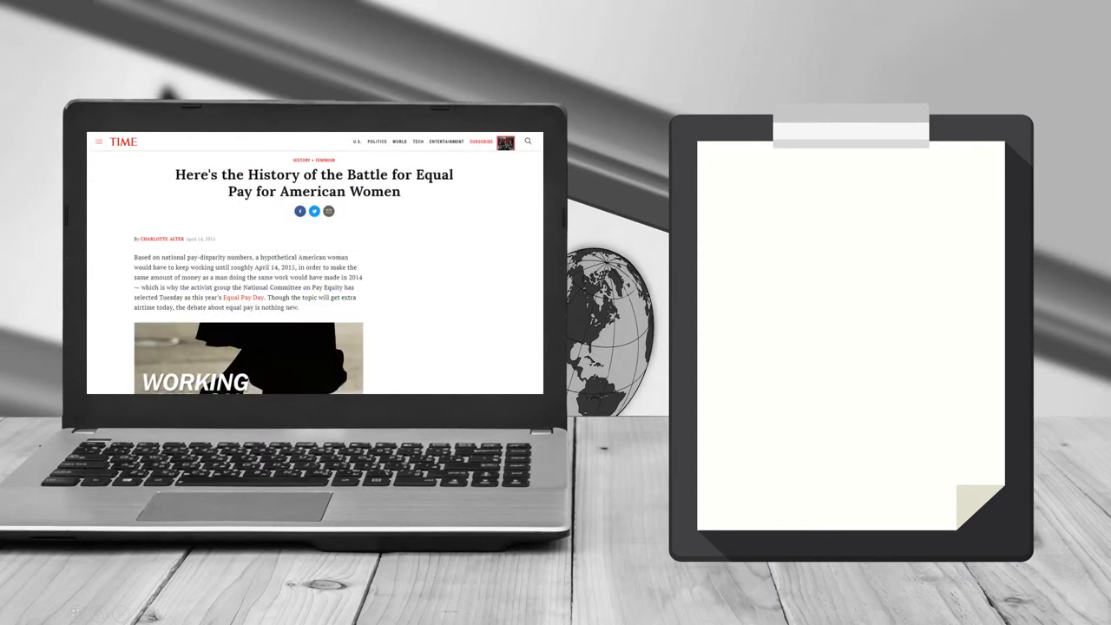